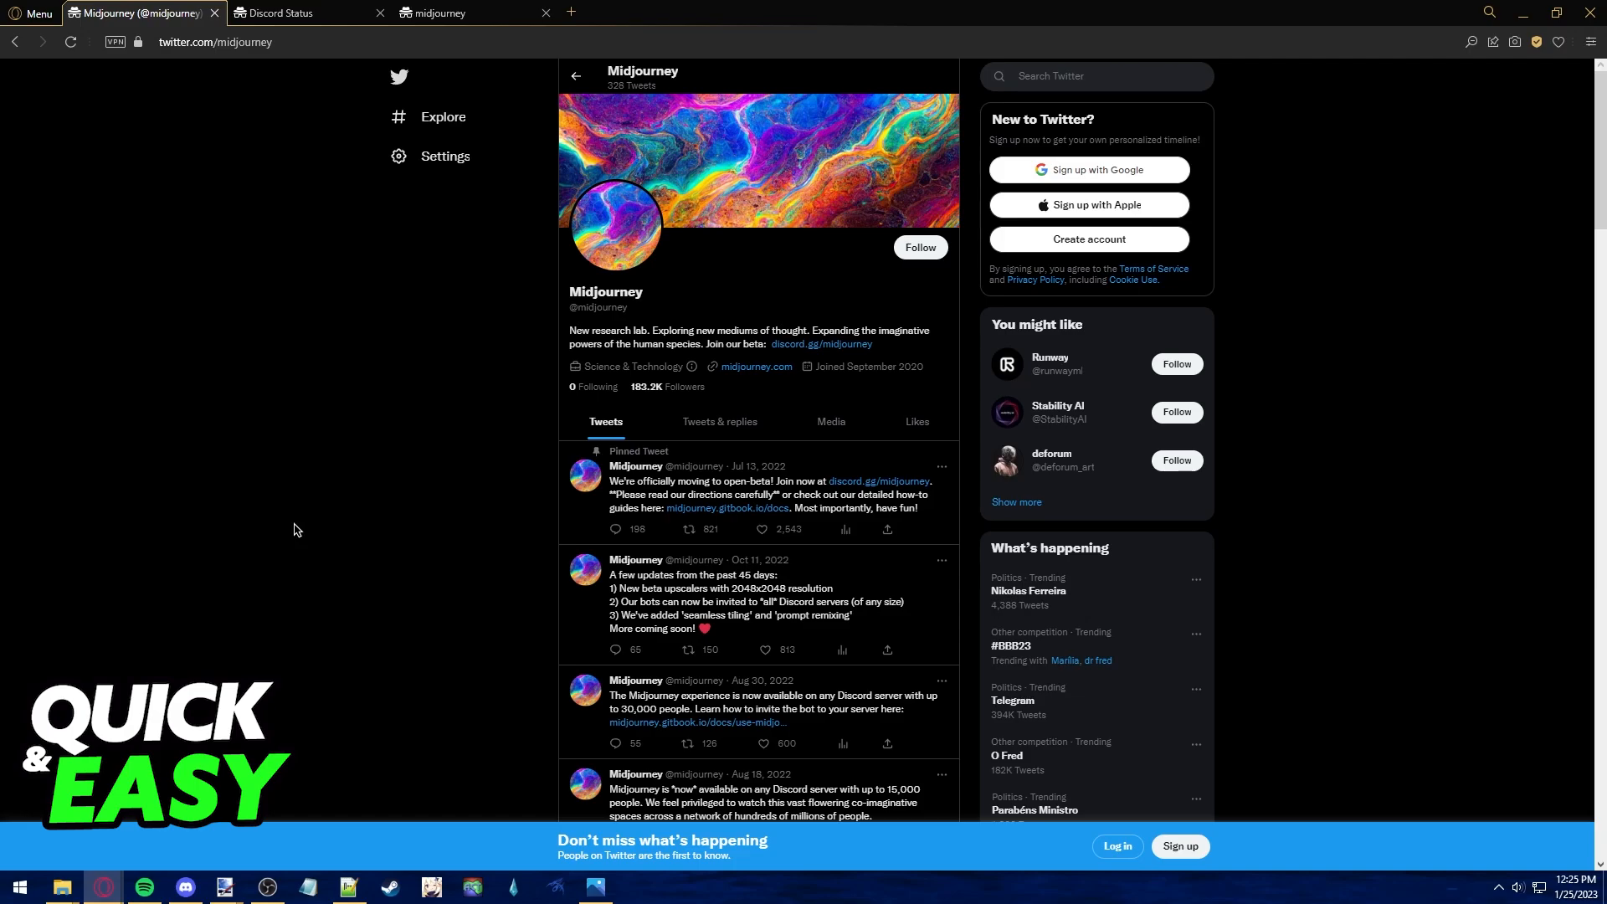
{"action": "mouse_move", "coordinate": [377, 494]}
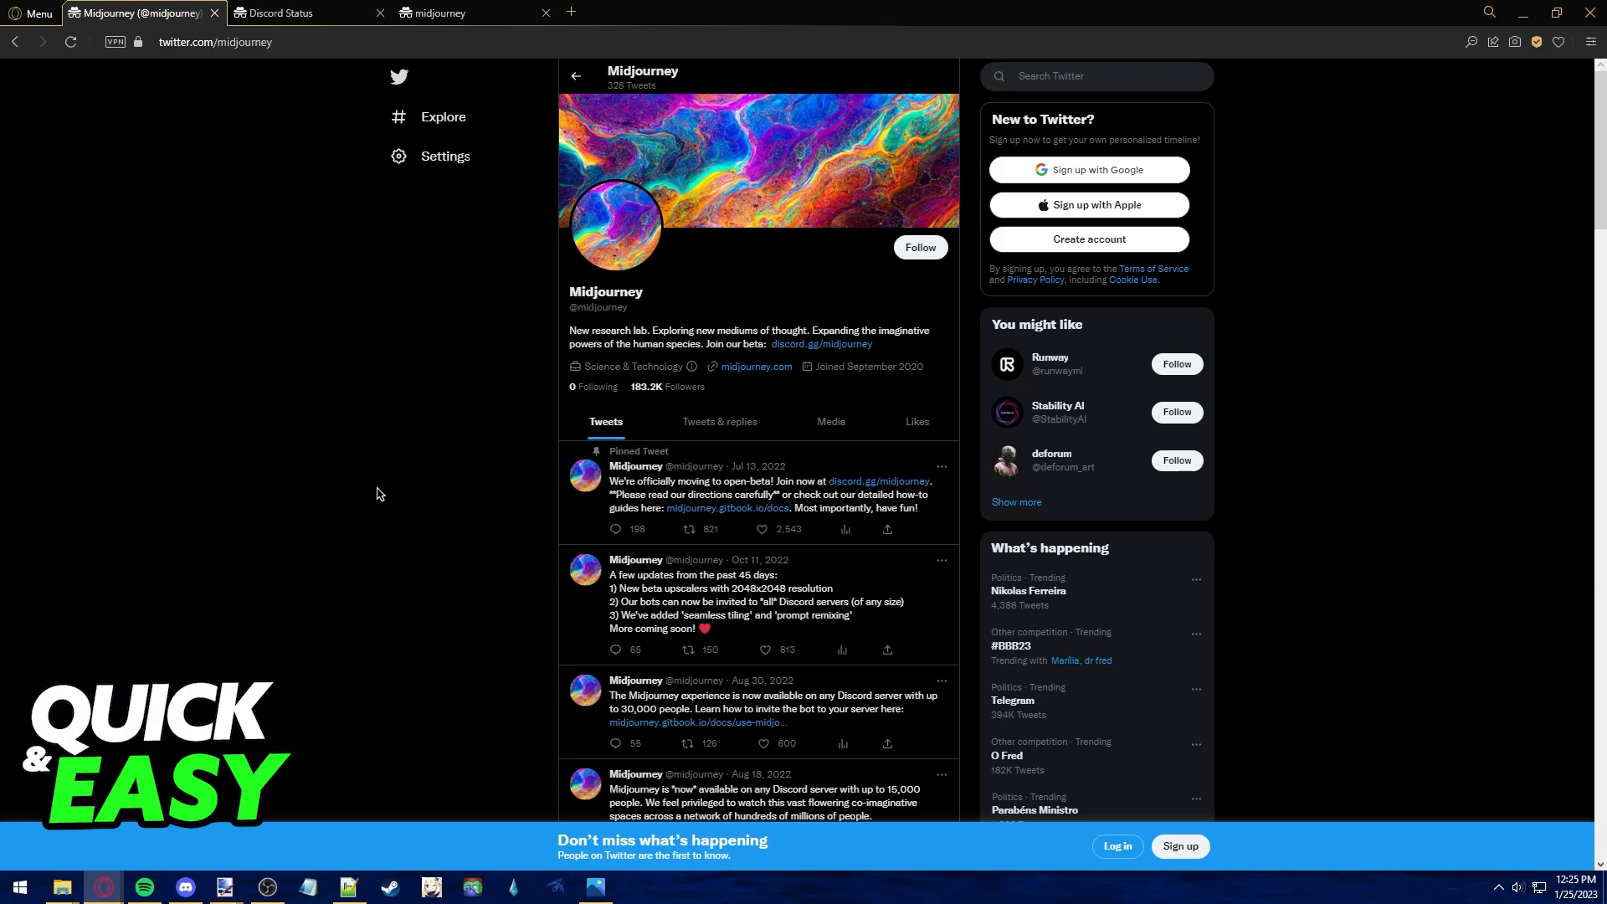
Scroll Midjourney's Twitter profile, glance at r/midjourney, and return to the profile
{"action": "scroll", "scroll_direction": "down", "scroll_amount": 3}
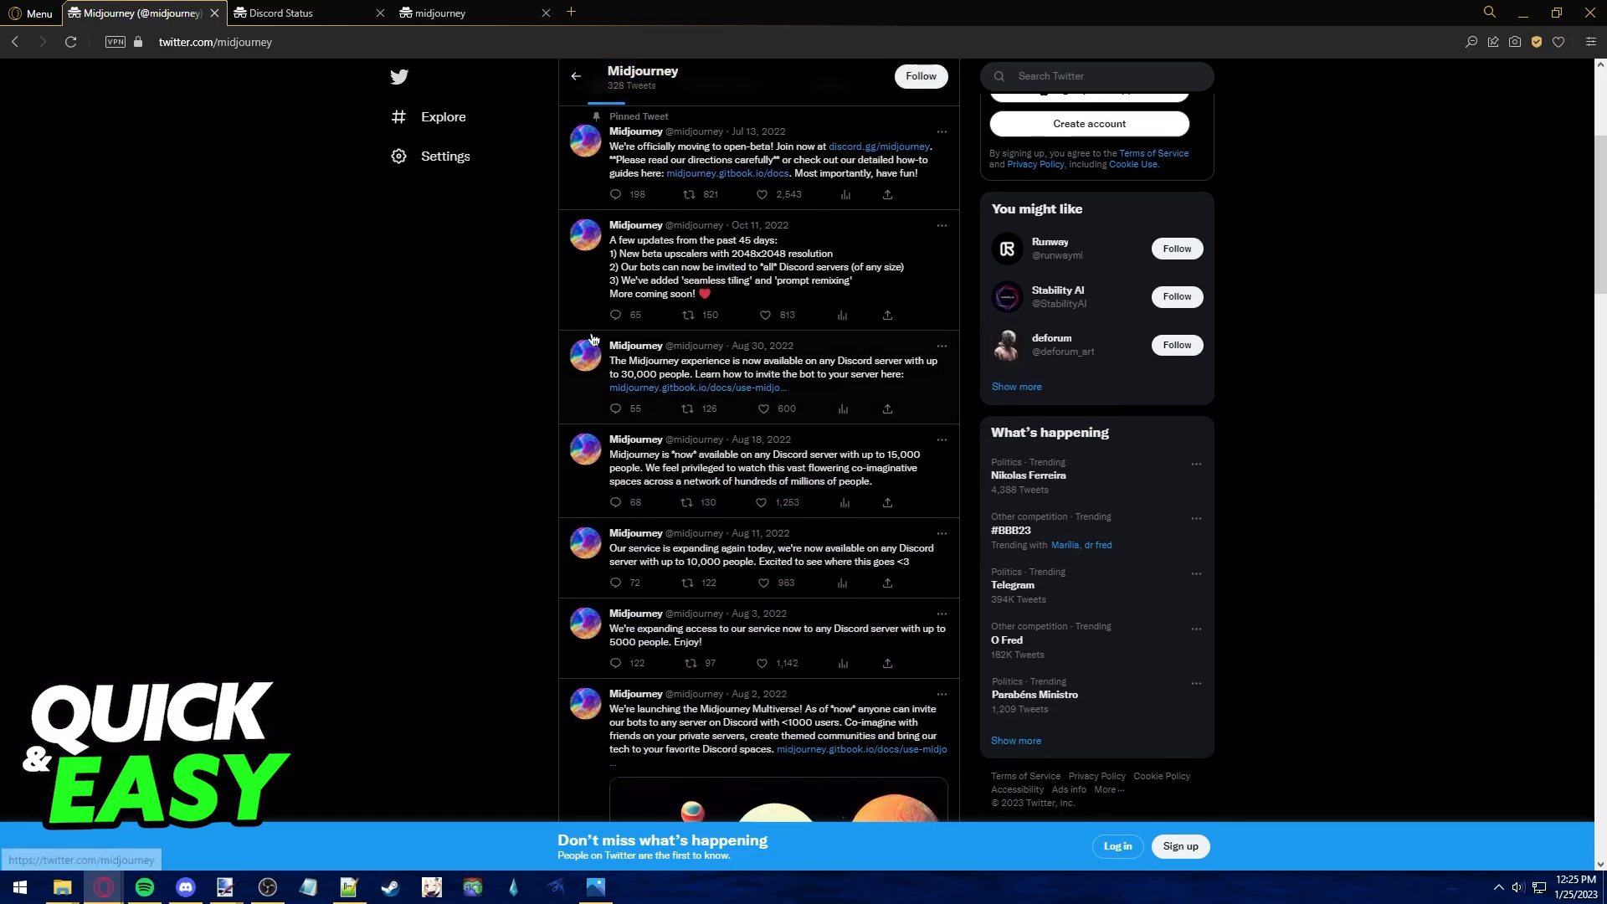
{"action": "left_click", "coordinate": [443, 13]}
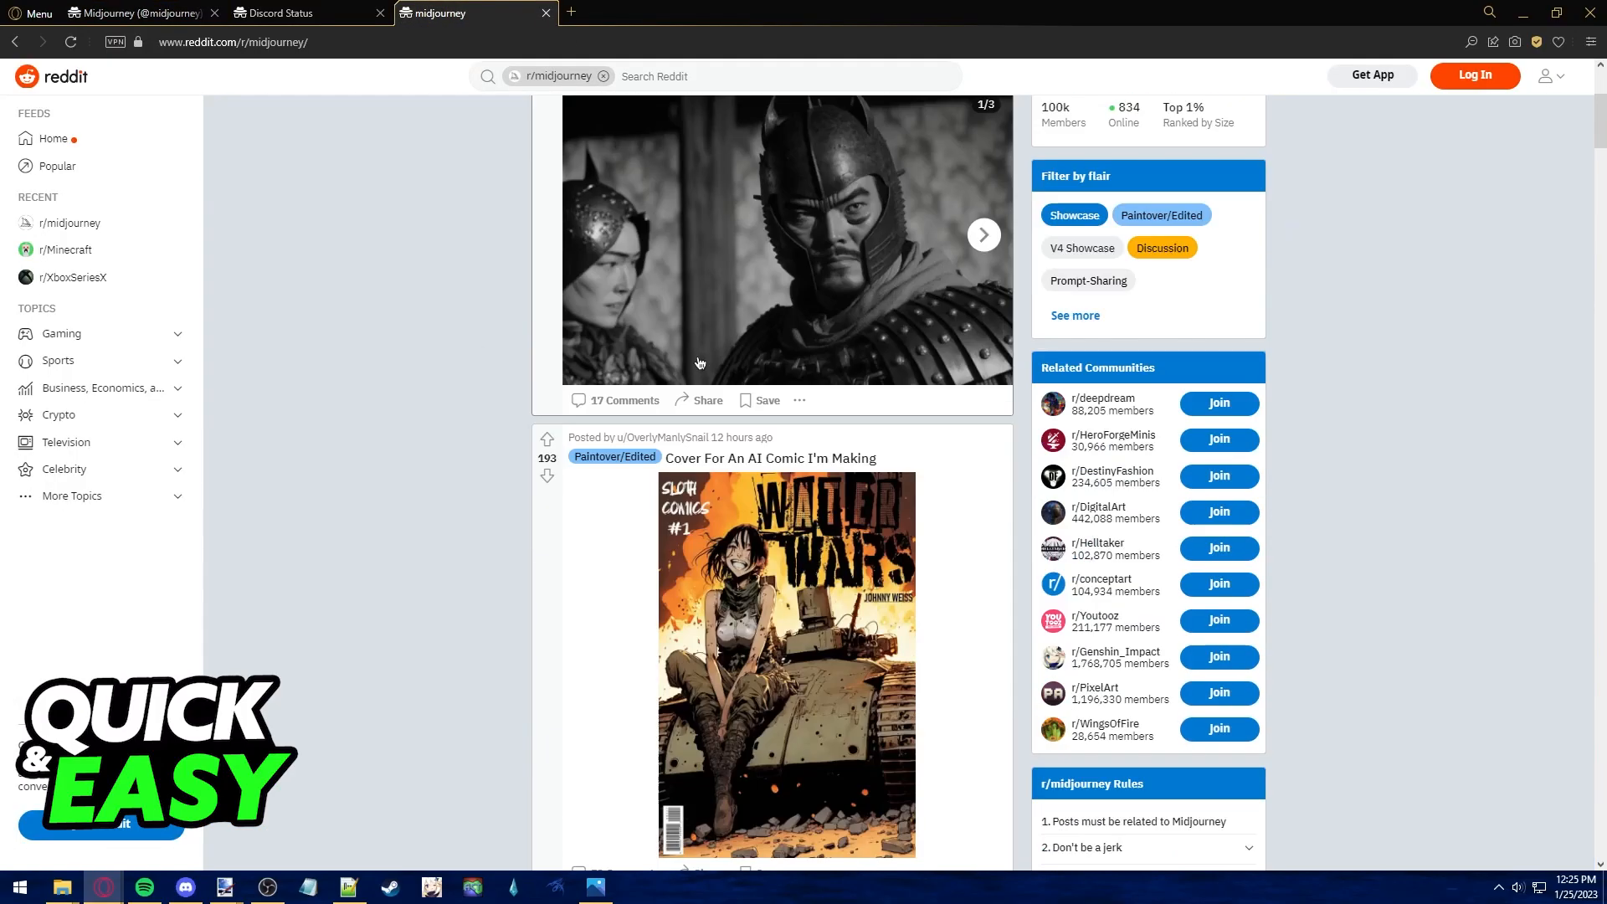
{"action": "left_click", "coordinate": [133, 13]}
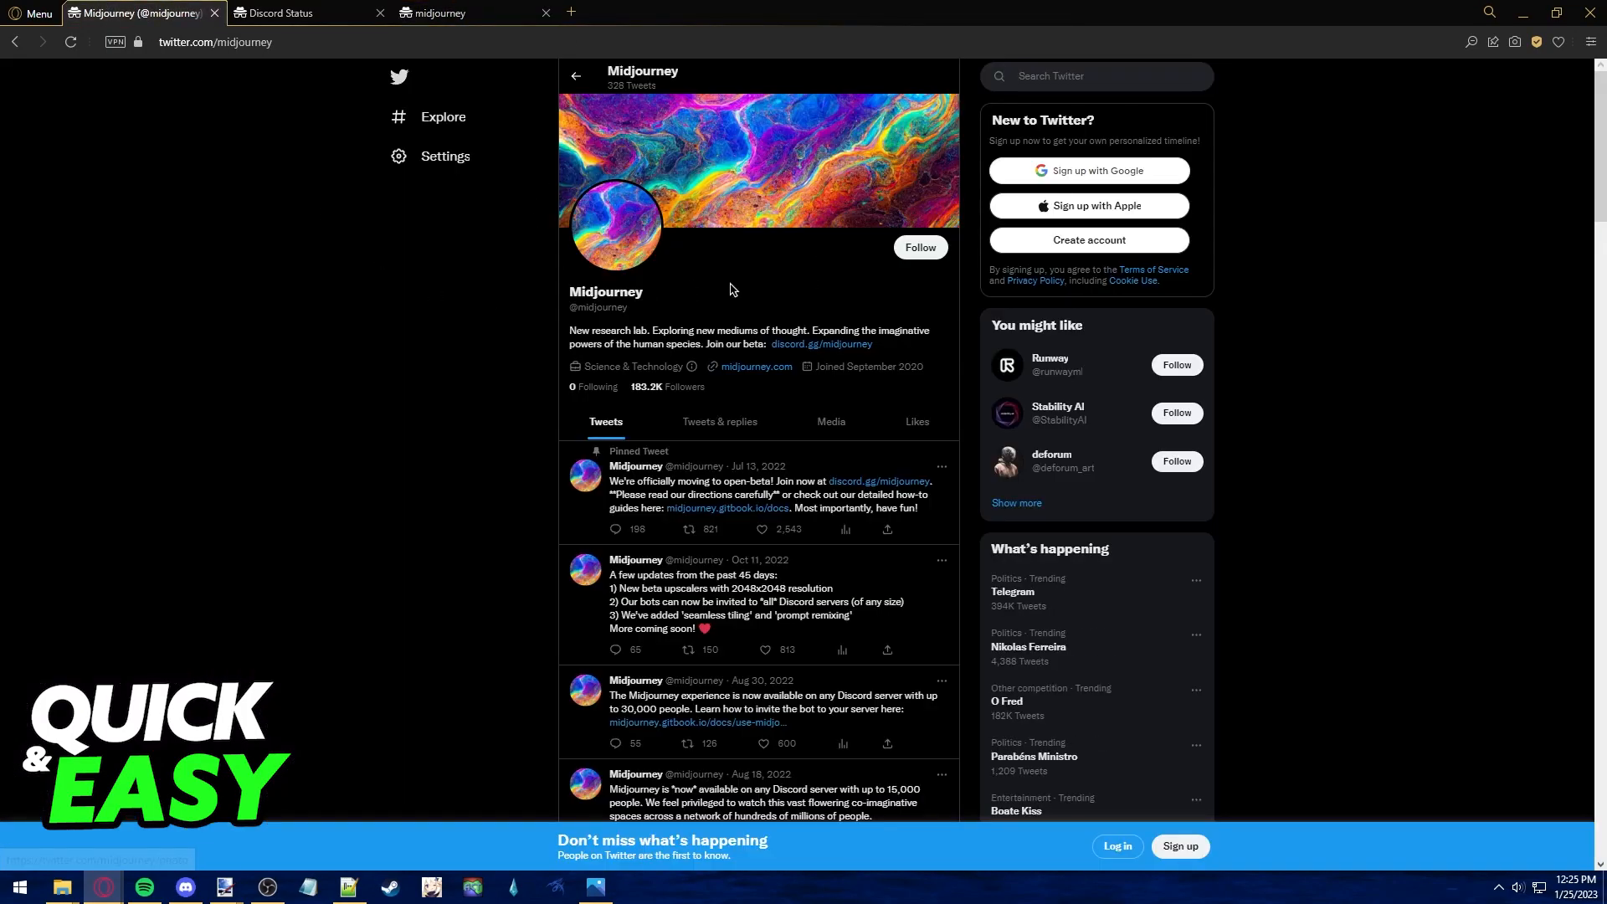
{"action": "scroll", "scroll_direction": "down", "scroll_amount": 3}
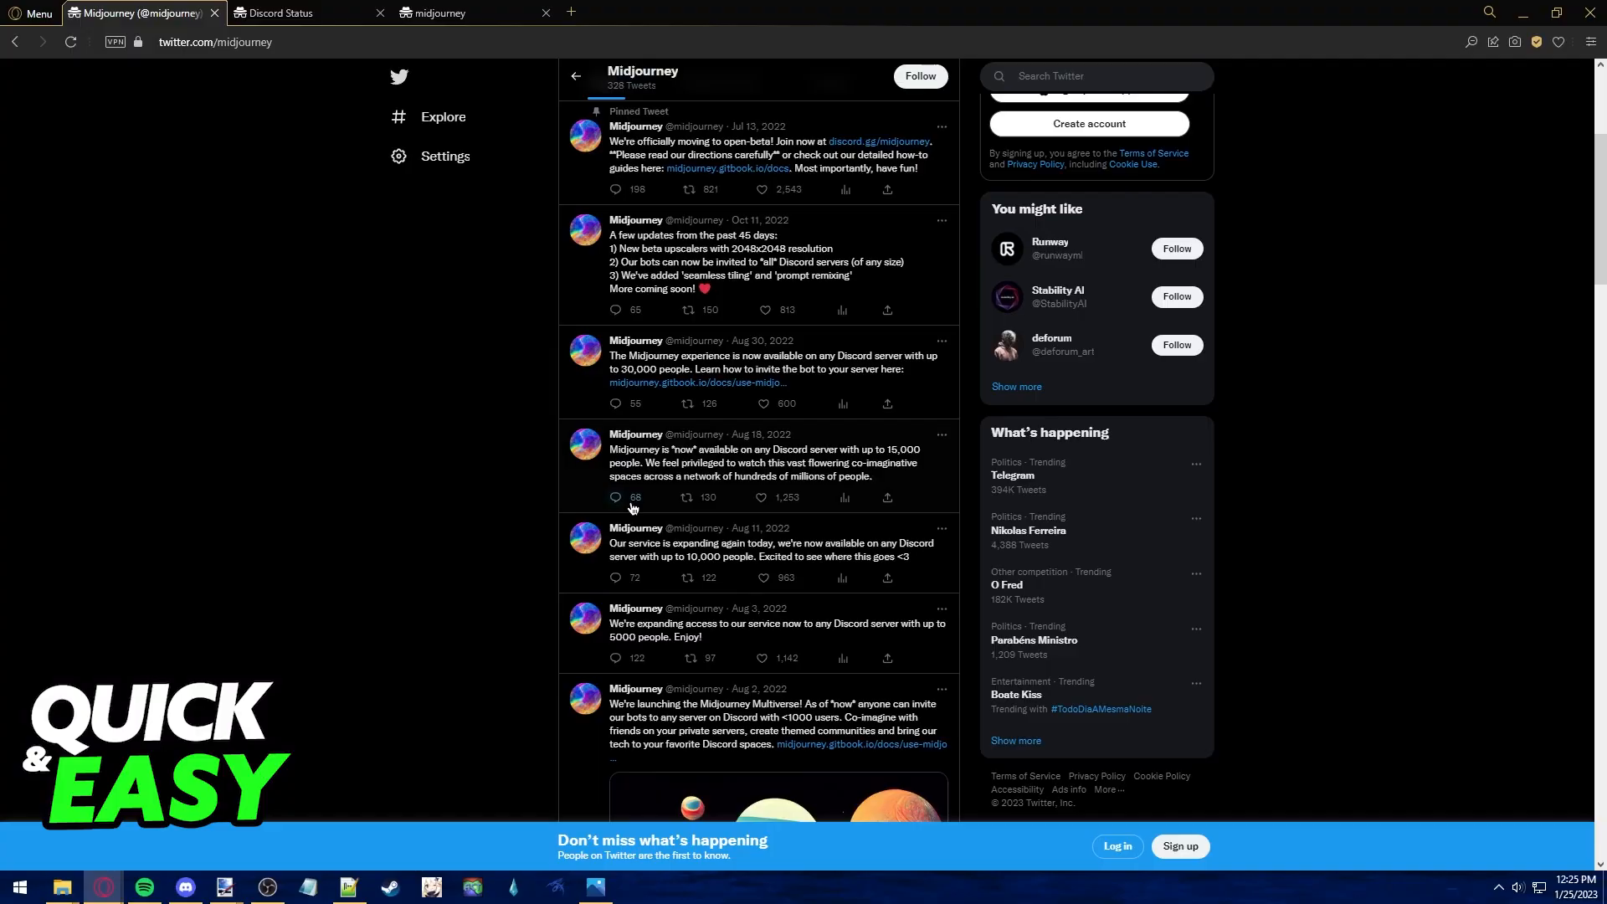
Recheck r/midjourney and Twitter, then view Discord Status reporting all systems operational
{"action": "left_click", "coordinate": [452, 12]}
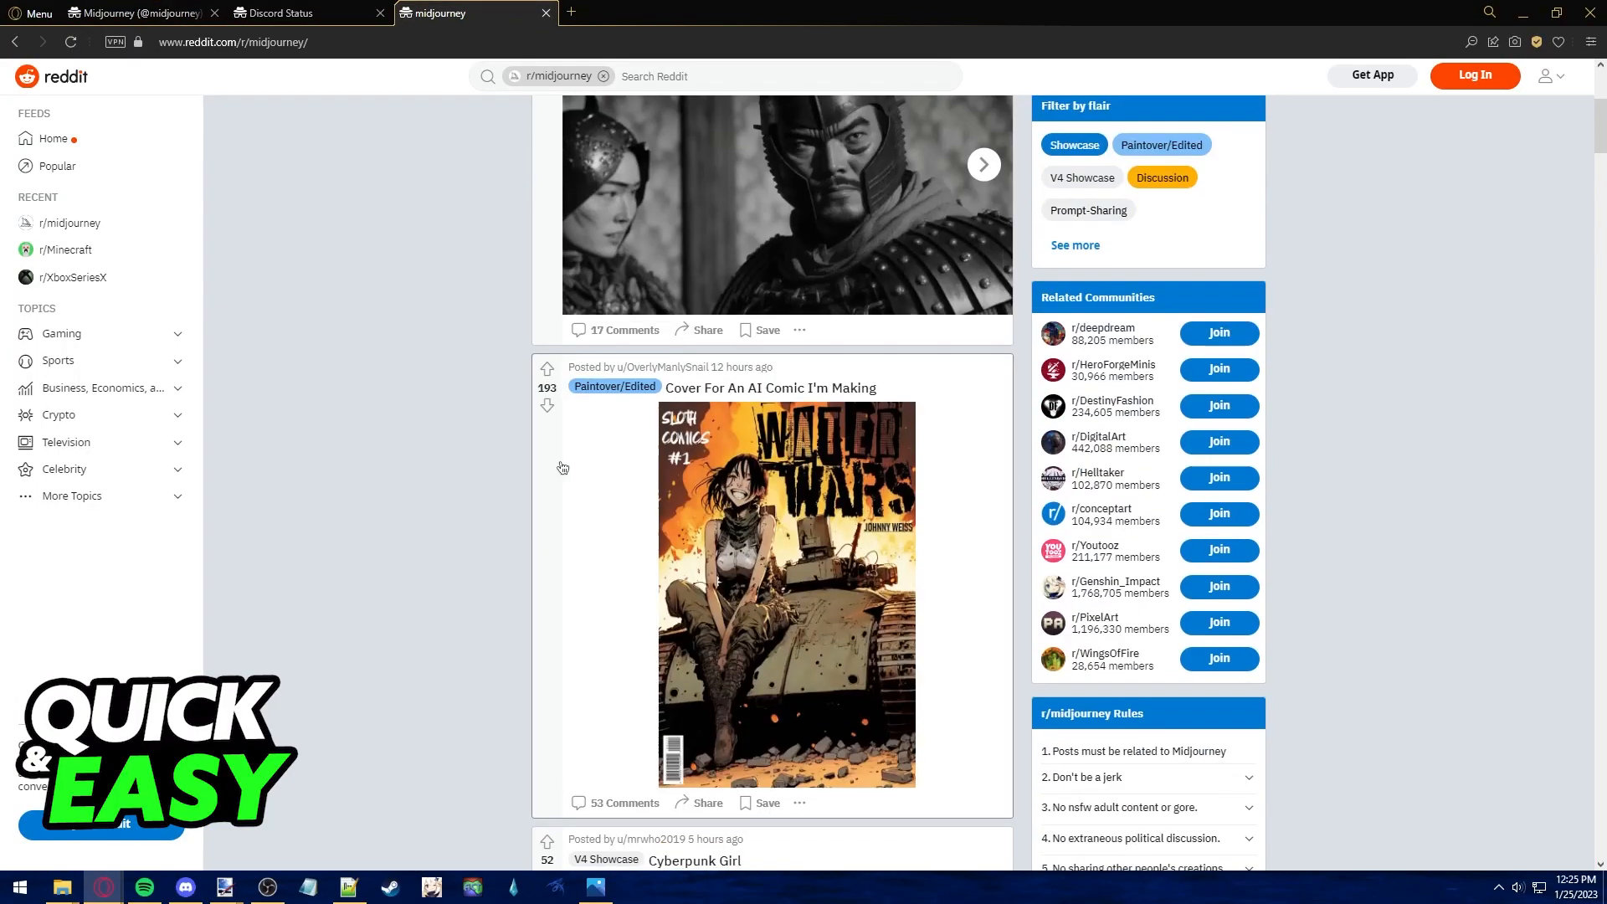
{"action": "scroll", "scroll_direction": "down", "scroll_amount": 3}
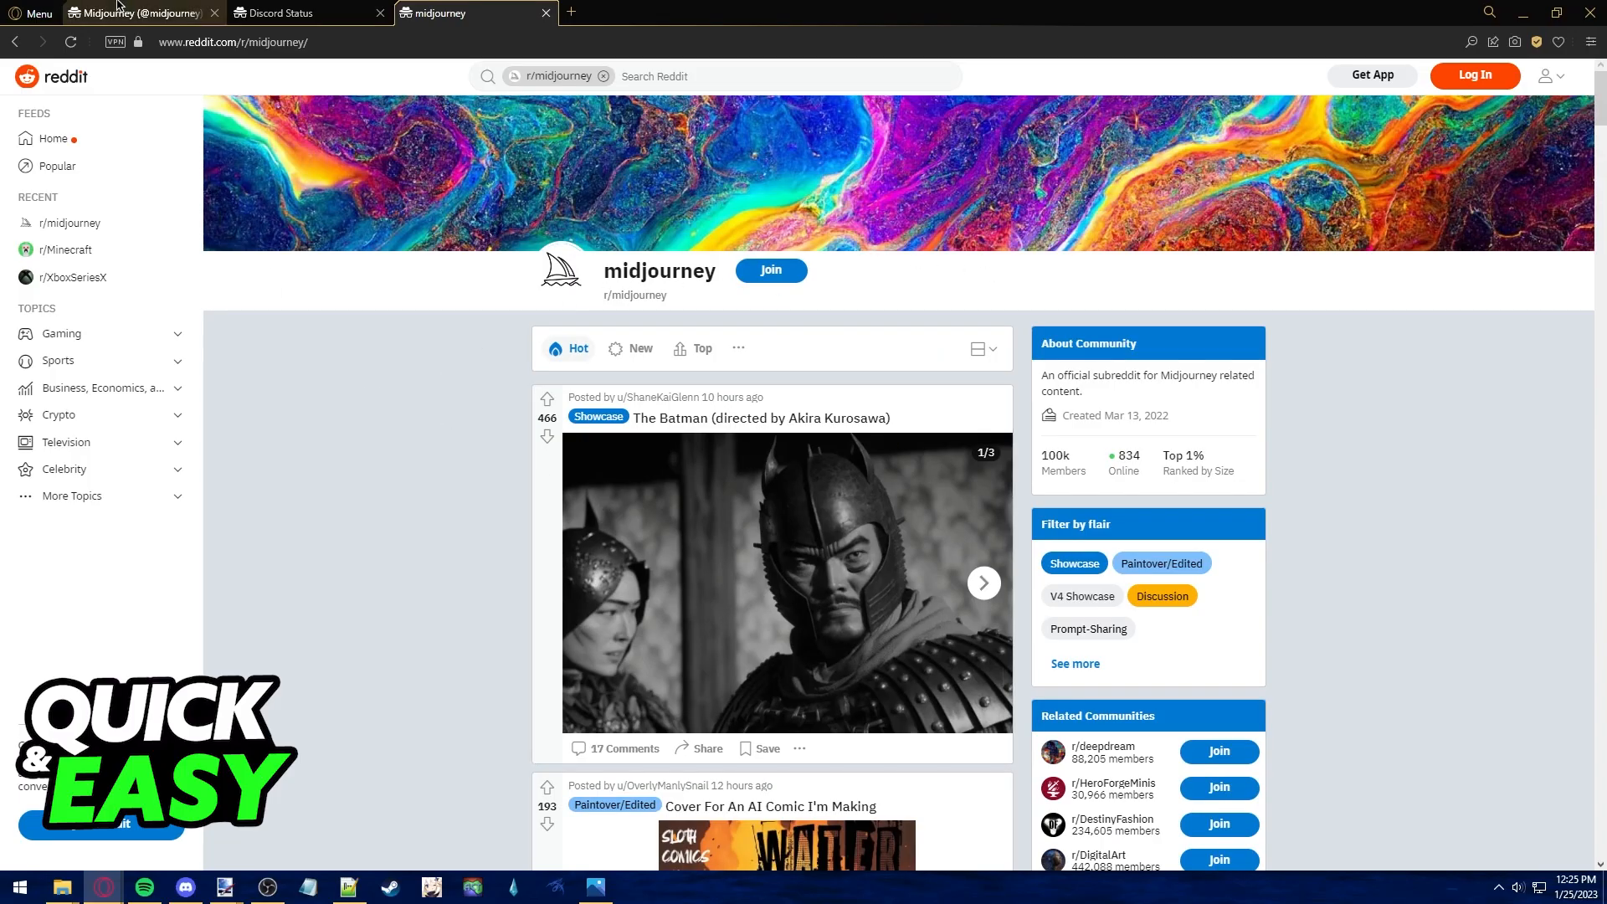
{"action": "left_click", "coordinate": [143, 13]}
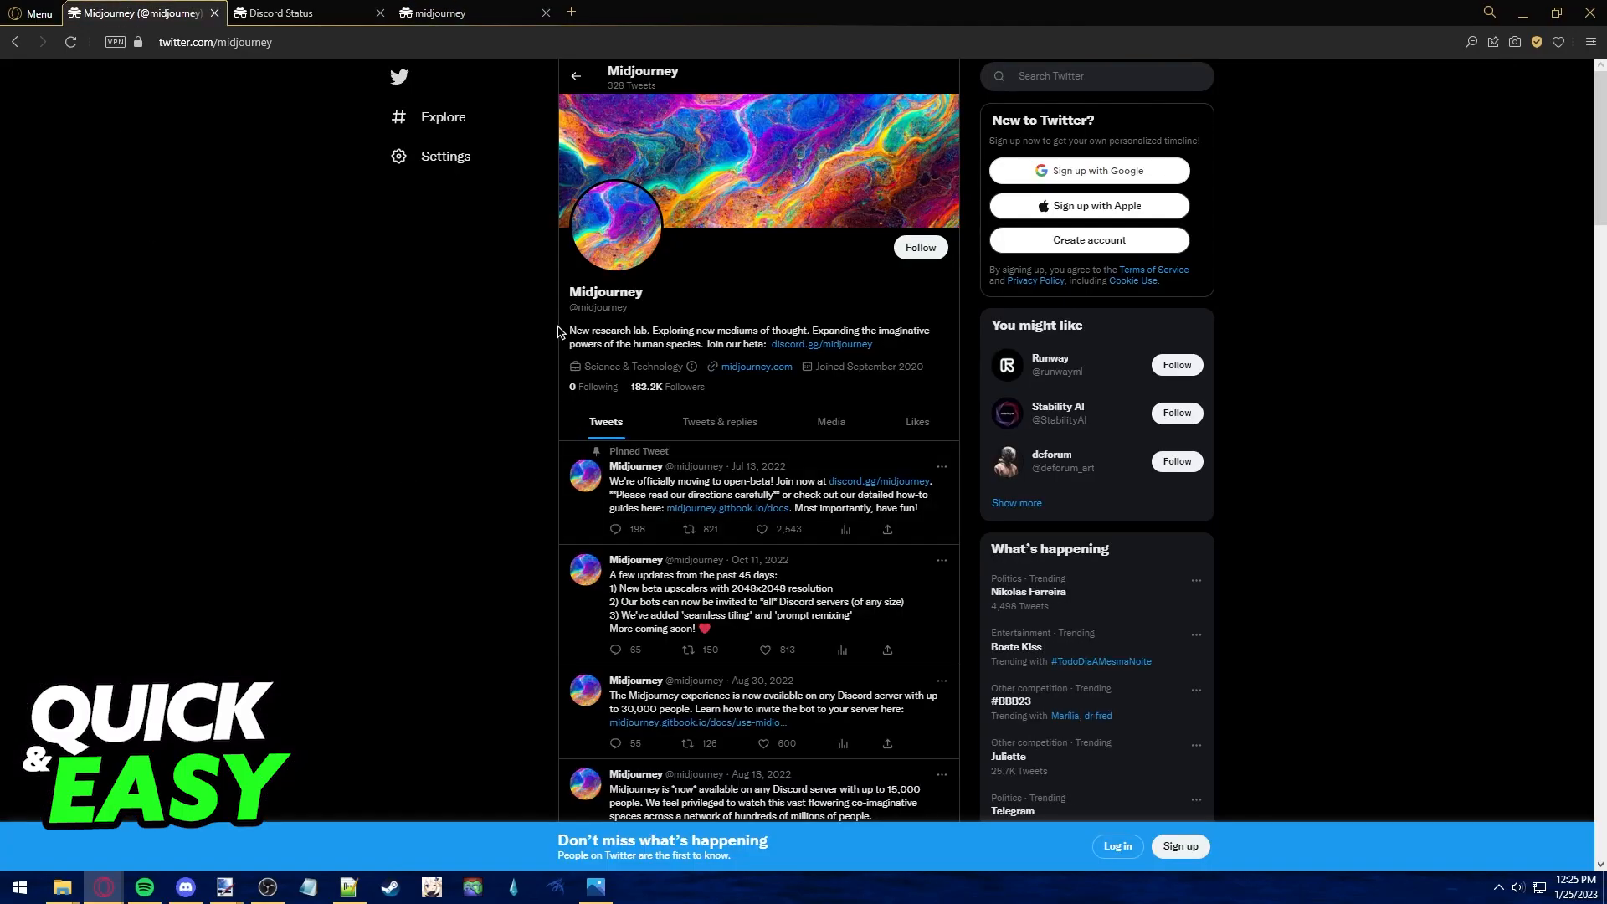
{"action": "mouse_move", "coordinate": [494, 353]}
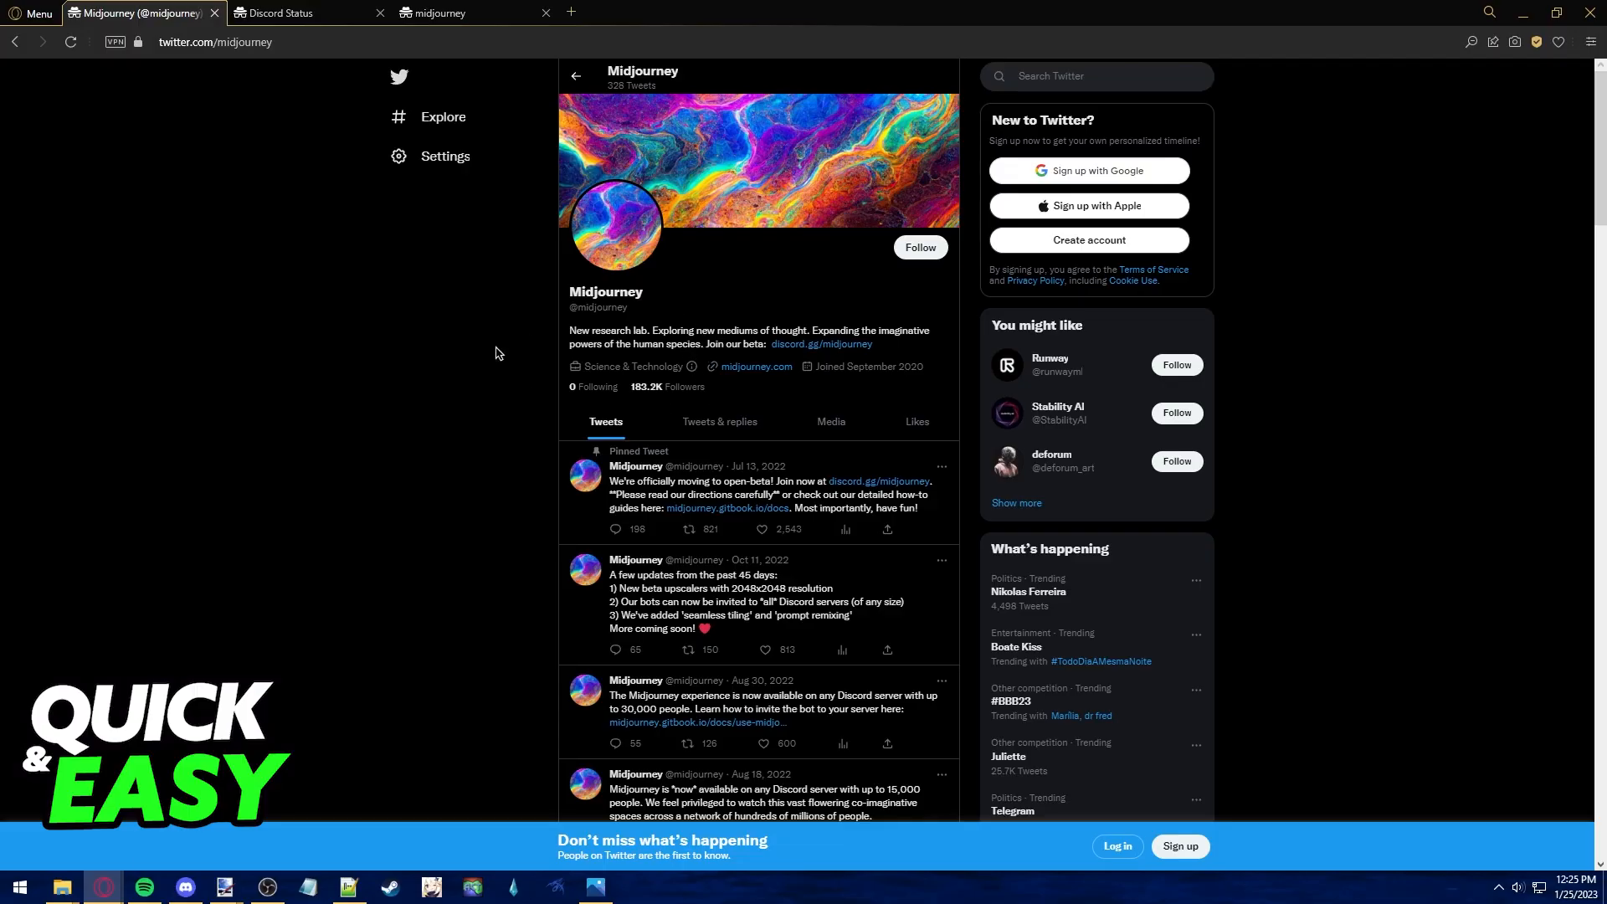
{"action": "mouse_move", "coordinate": [581, 264]}
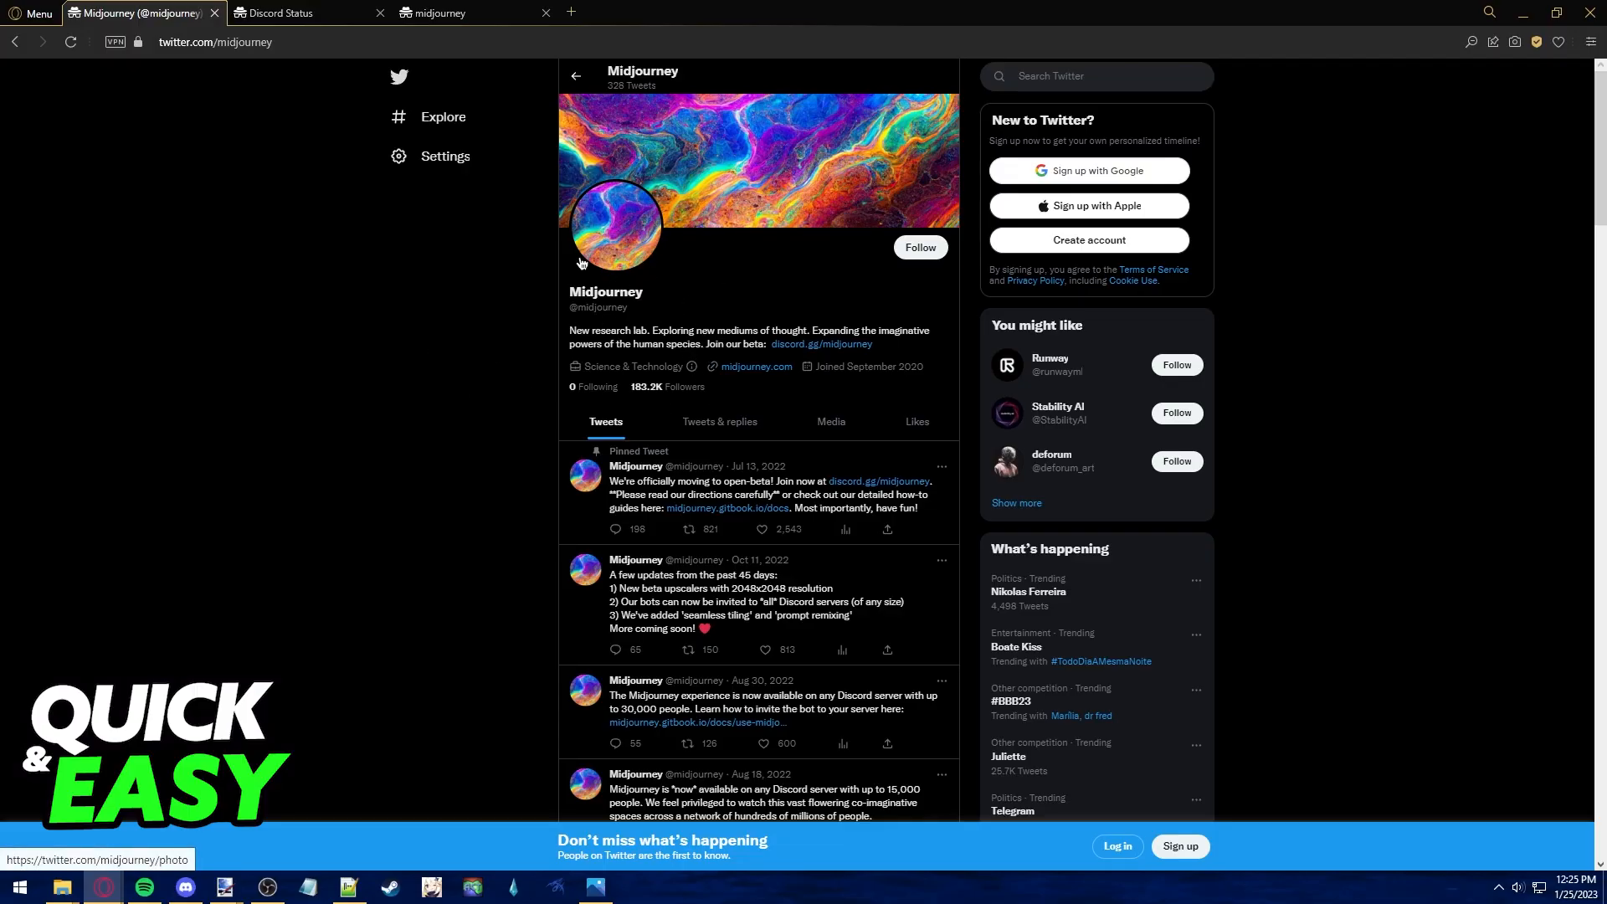
{"action": "mouse_move", "coordinate": [444, 156]}
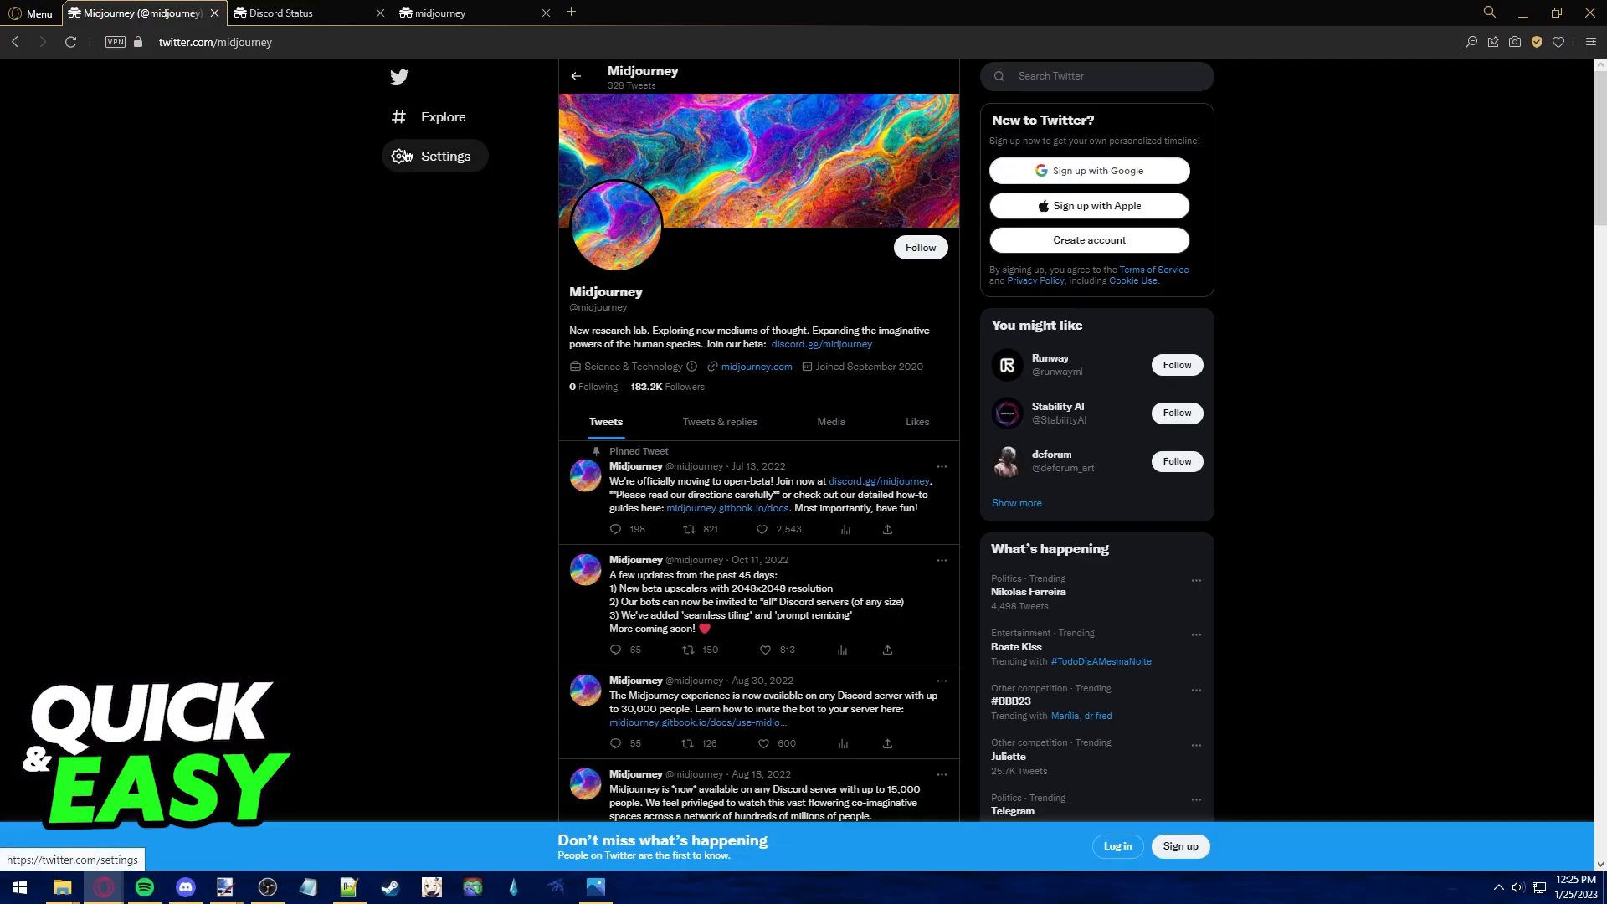
{"action": "left_click", "coordinate": [297, 12]}
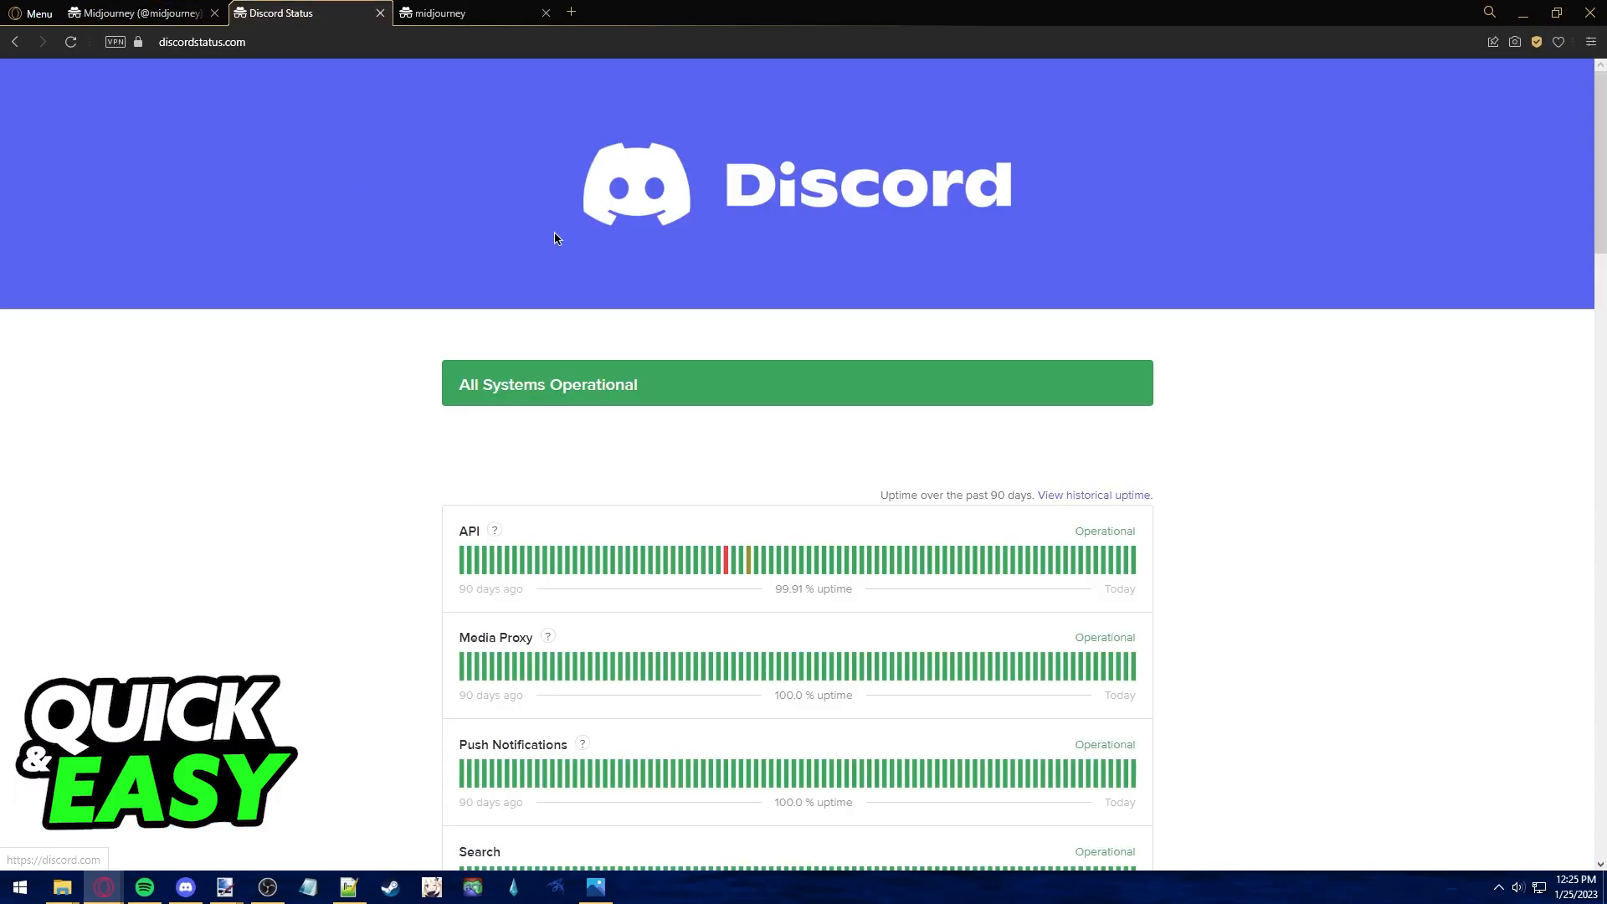
{"action": "mouse_move", "coordinate": [510, 142]}
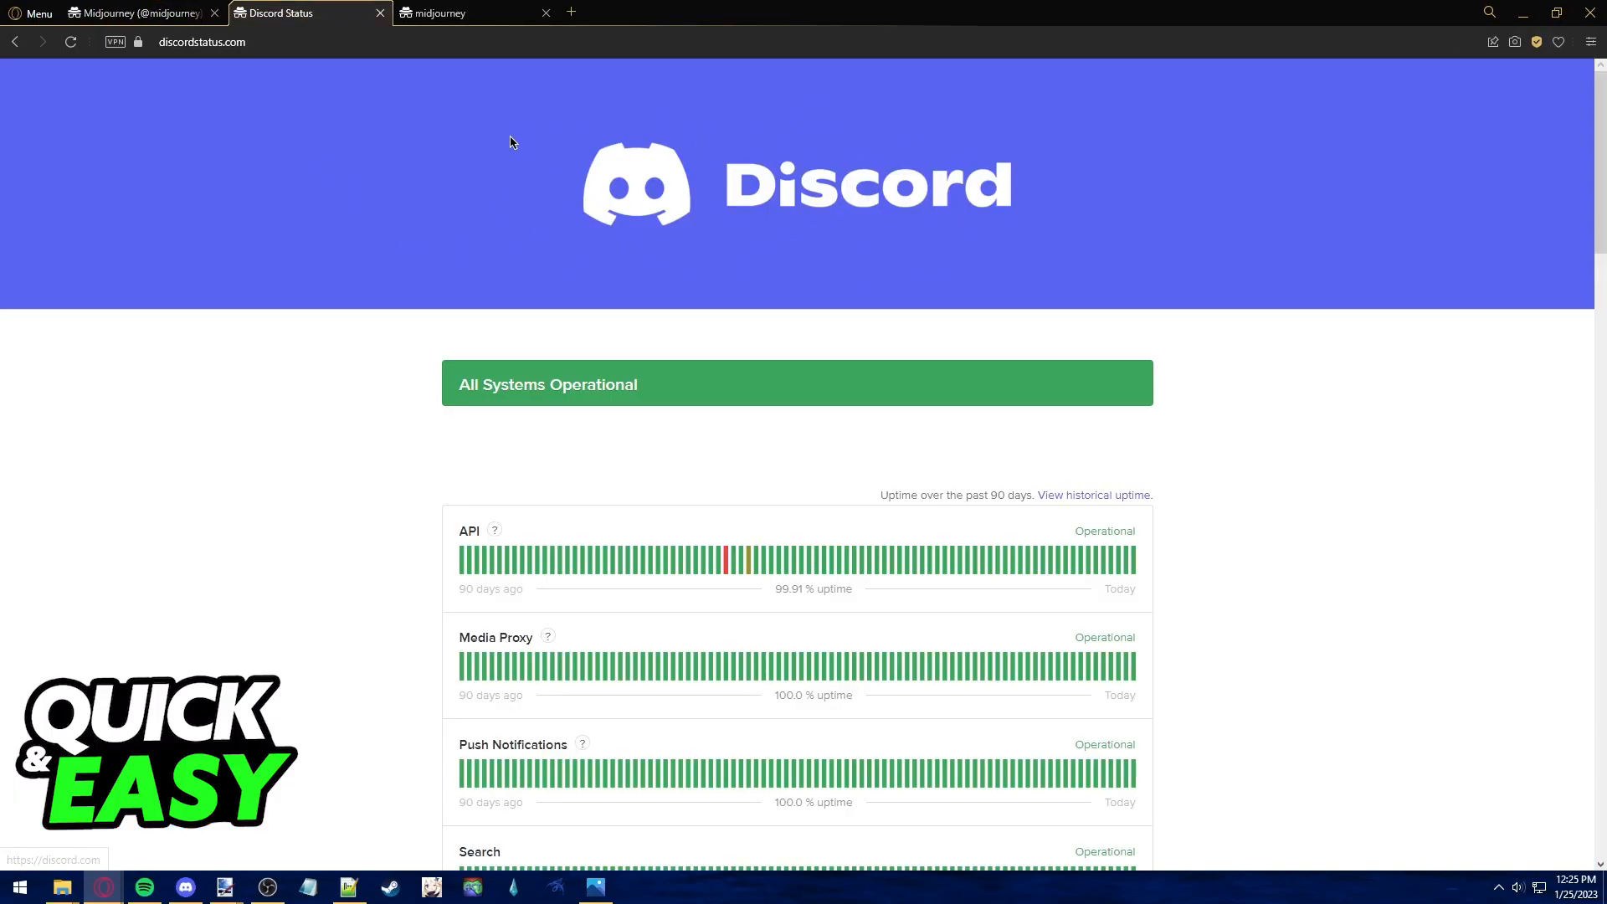
{"action": "mouse_move", "coordinate": [755, 138]}
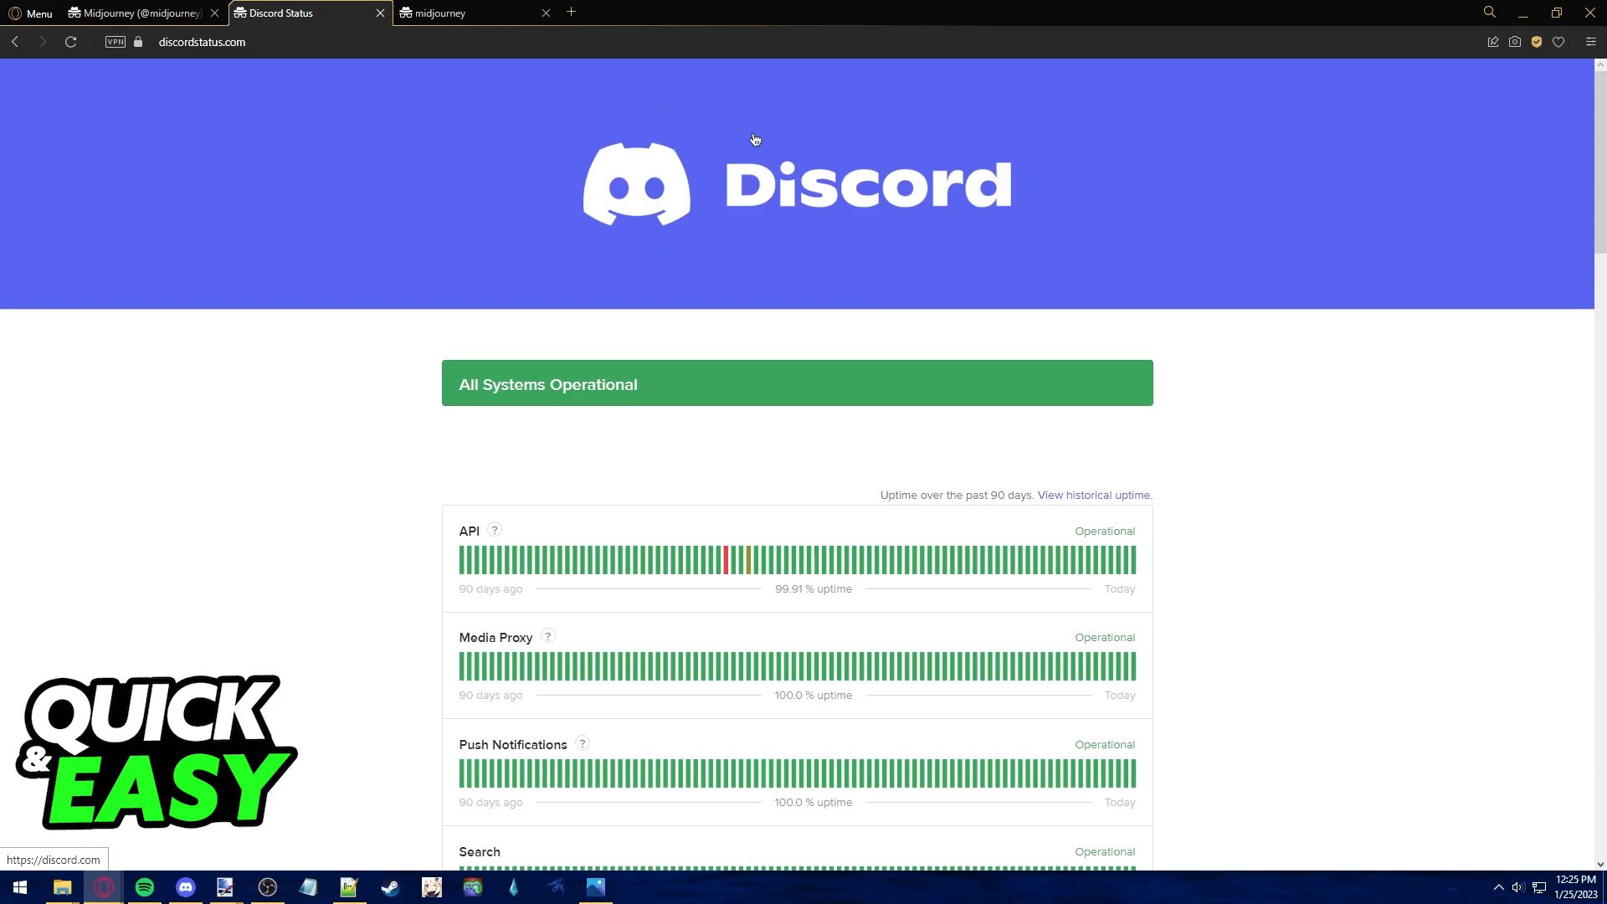